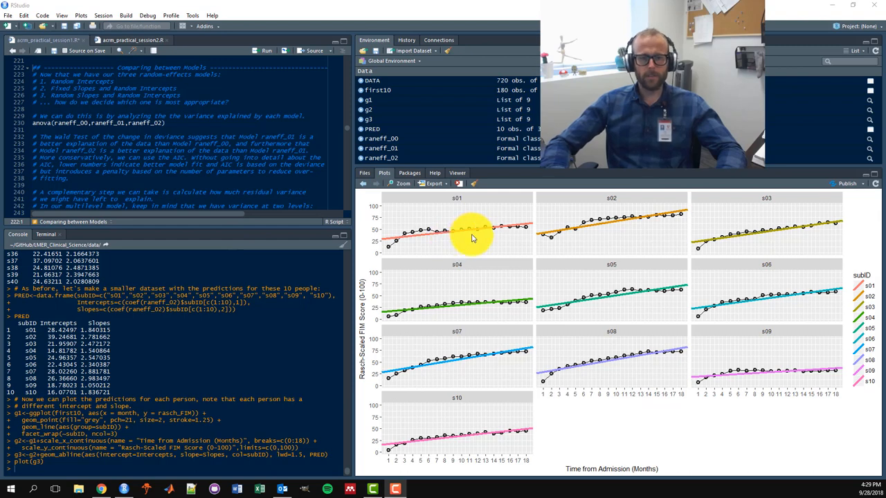
mouse_move(540, 418)
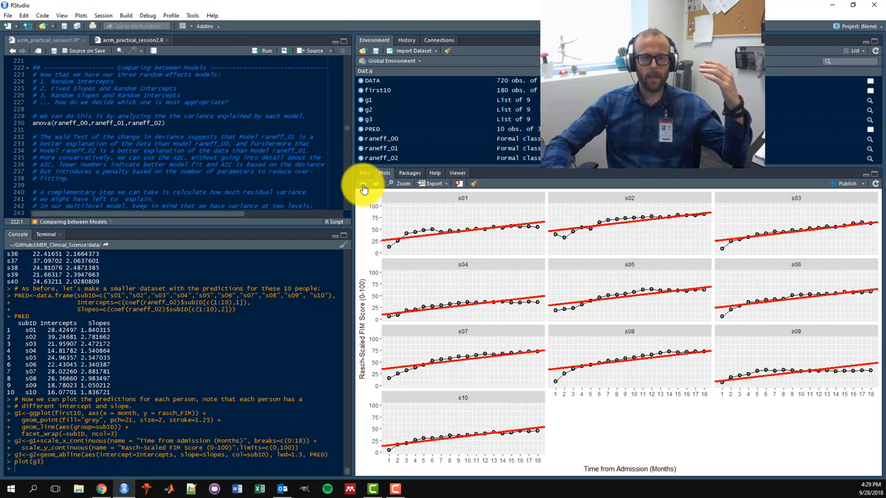
mouse_move(364, 188)
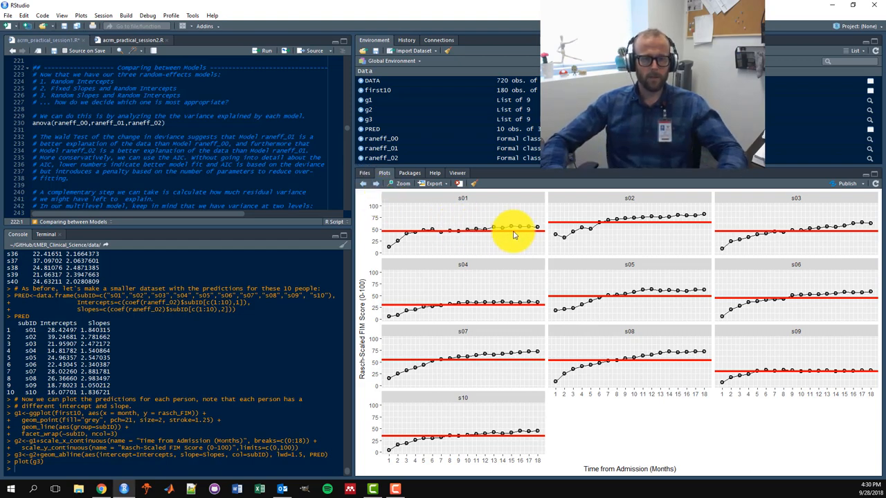
mouse_move(571, 360)
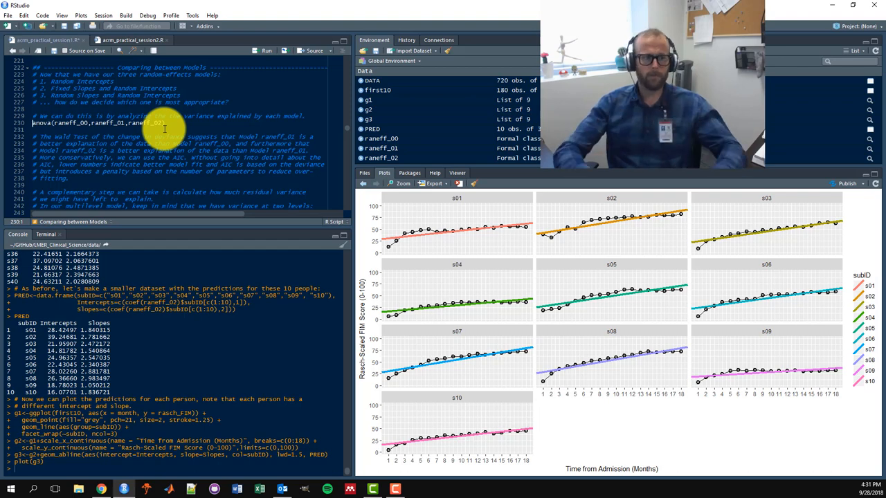
Step: Run anova(raneff_00, raneff_01, raneff_02) to get AIC, BIC and chi-square comparisons
key(Return)
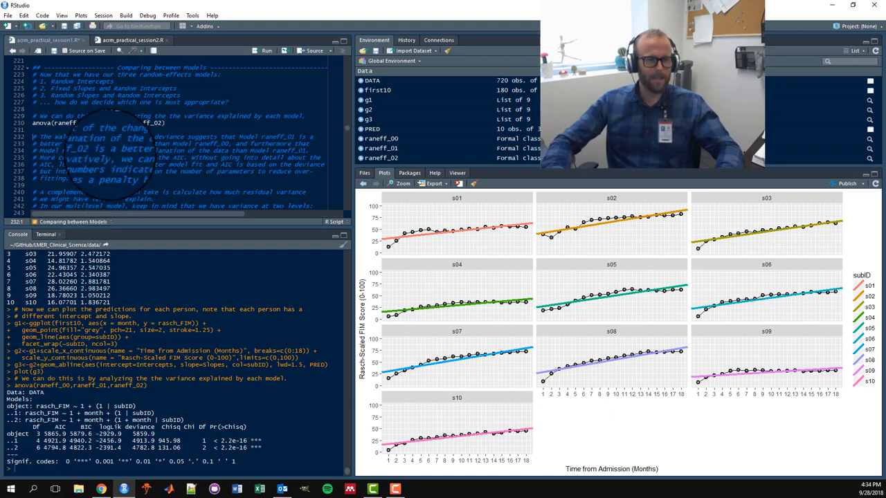
scroll(down, 3)
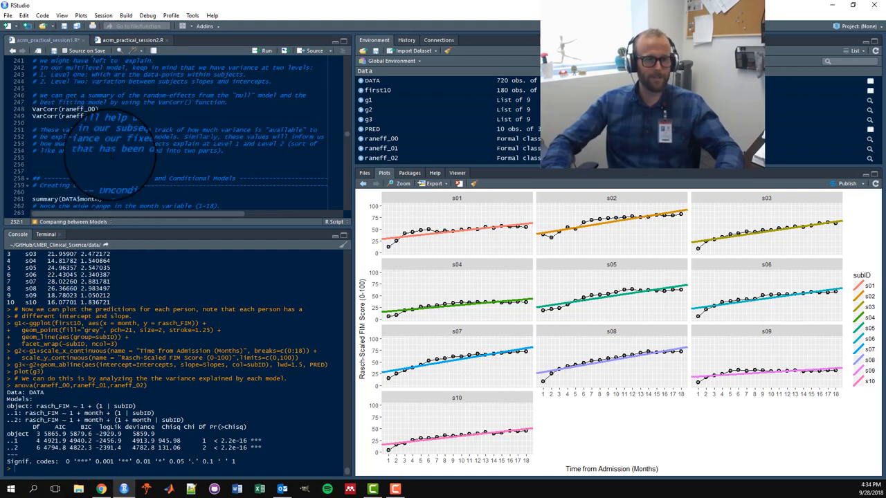
scroll(down, 3)
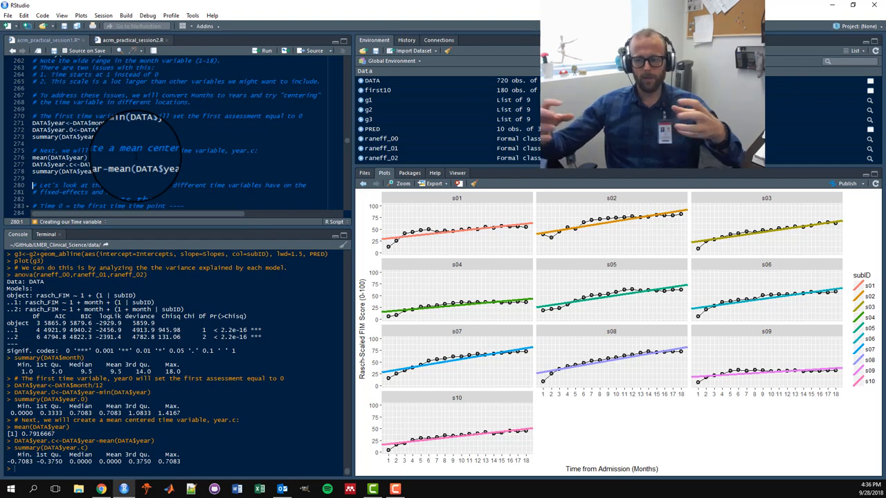
Step: Scroll the script down to the time_00 model using year.0 with per-subject random intercept
scroll(down, 3)
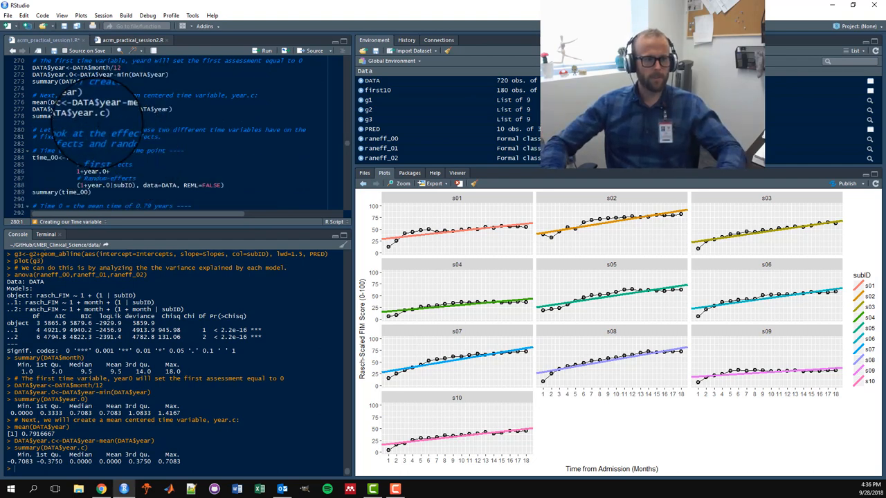